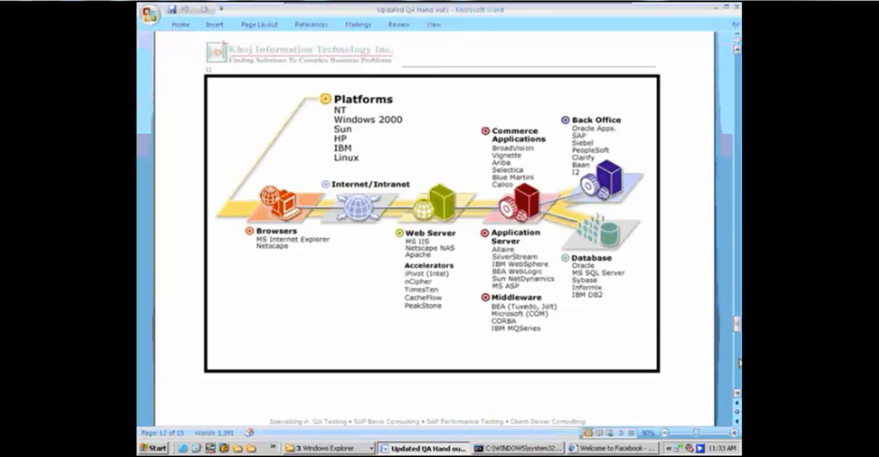
# Scroll to page 13 showing the master plan, testing plan and test team diagram.
pyautogui.scroll(-3)
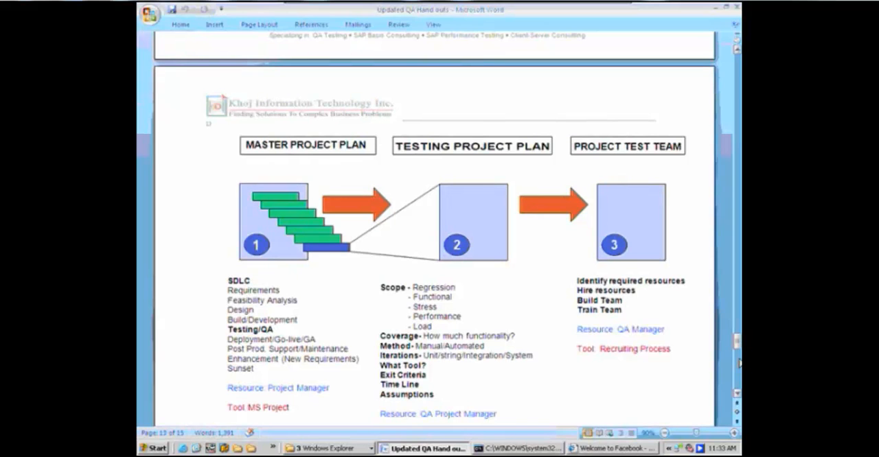
pyautogui.click(183, 144)
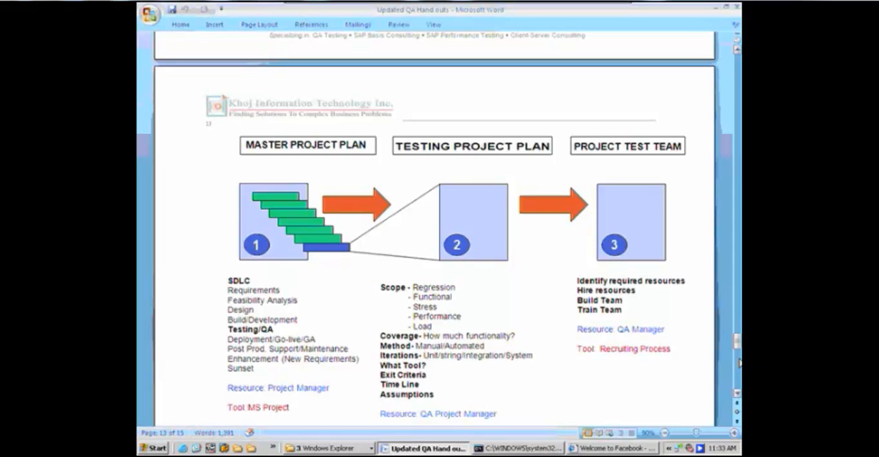
pyautogui.click(184, 144)
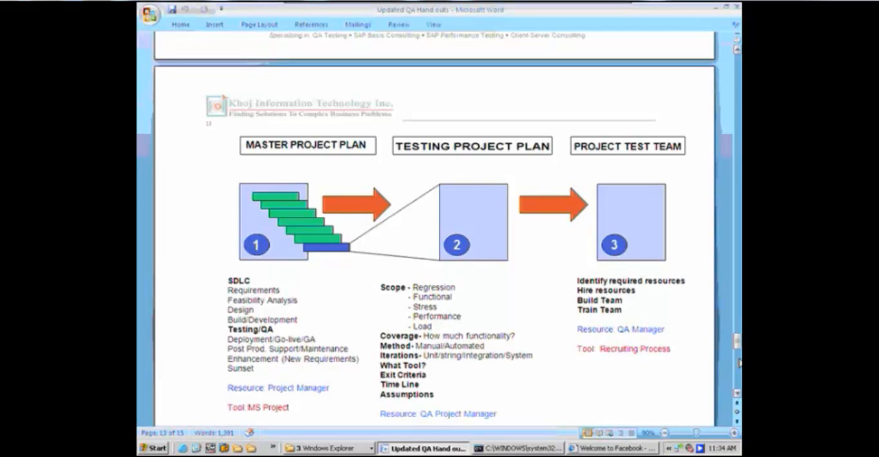
pyautogui.click(183, 143)
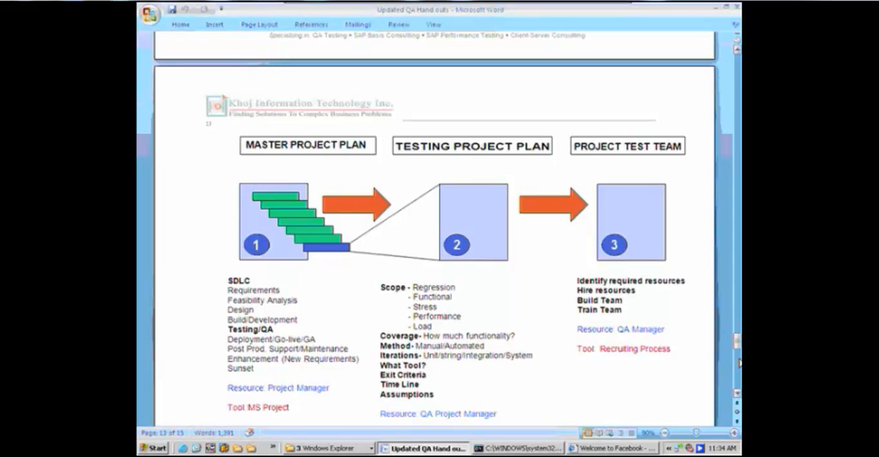
pyautogui.click(183, 144)
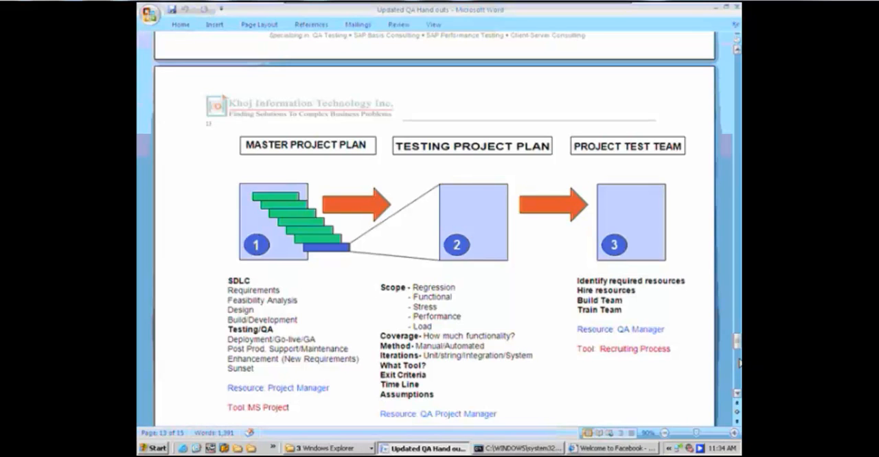
pyautogui.click(183, 144)
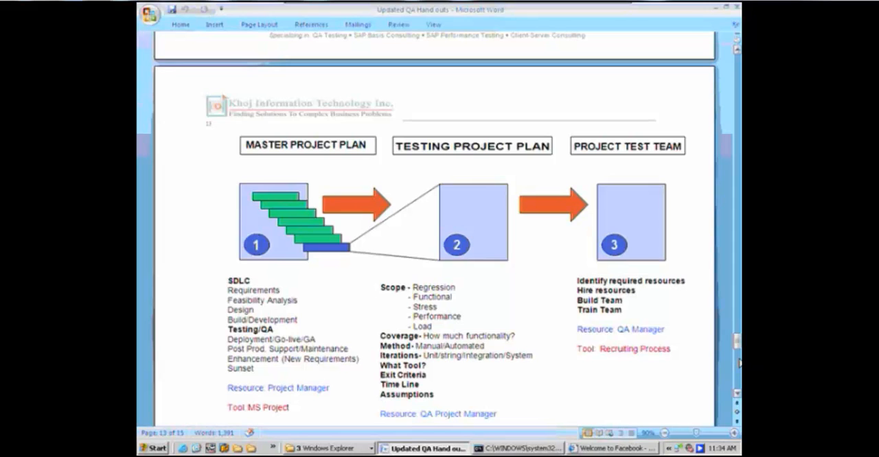
pyautogui.click(183, 143)
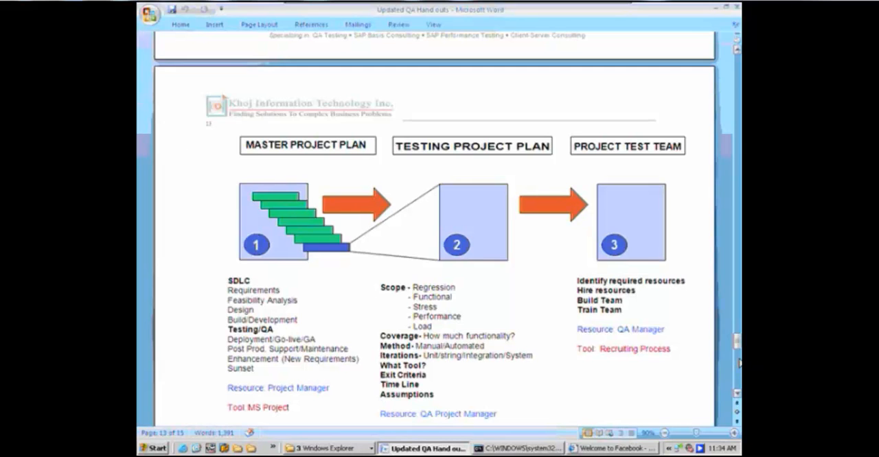
pyautogui.click(183, 143)
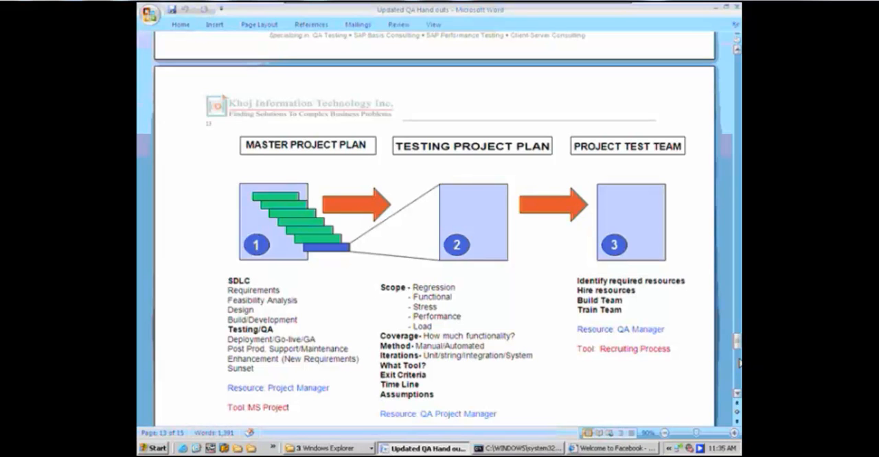
pyautogui.click(183, 143)
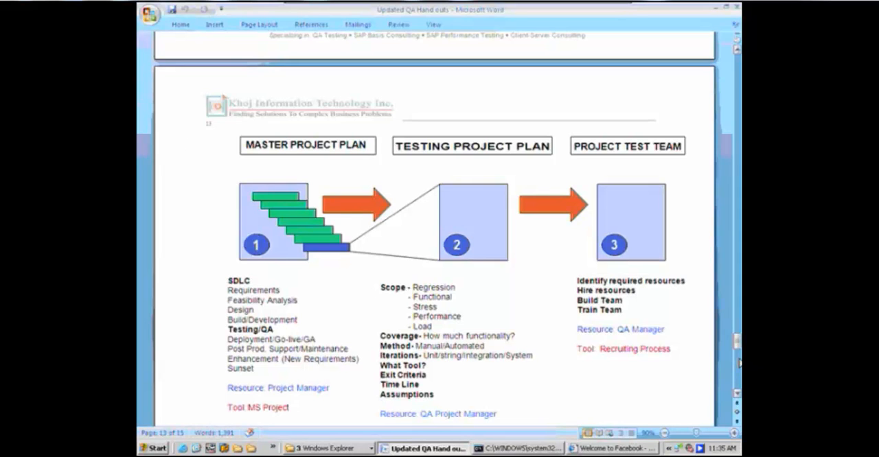
pyautogui.click(183, 143)
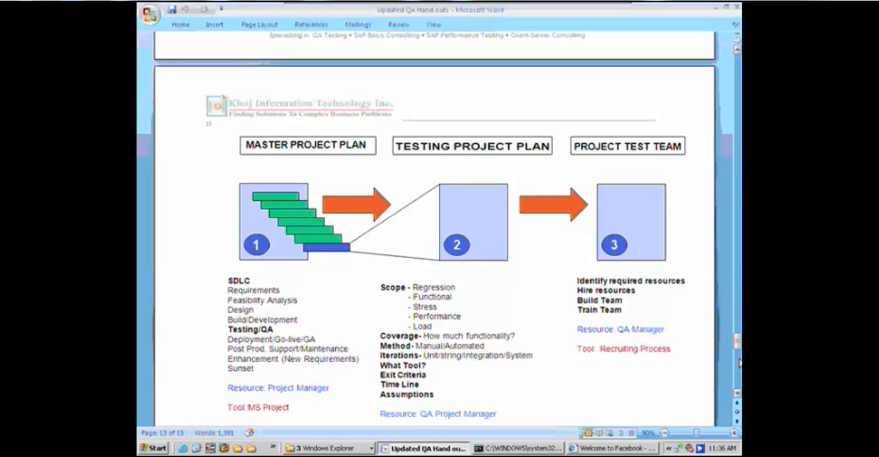
pyautogui.click(183, 143)
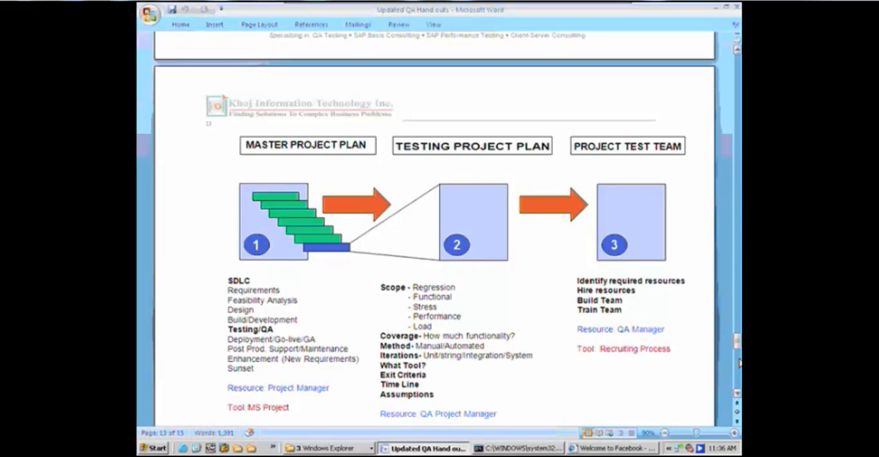
pyautogui.click(183, 144)
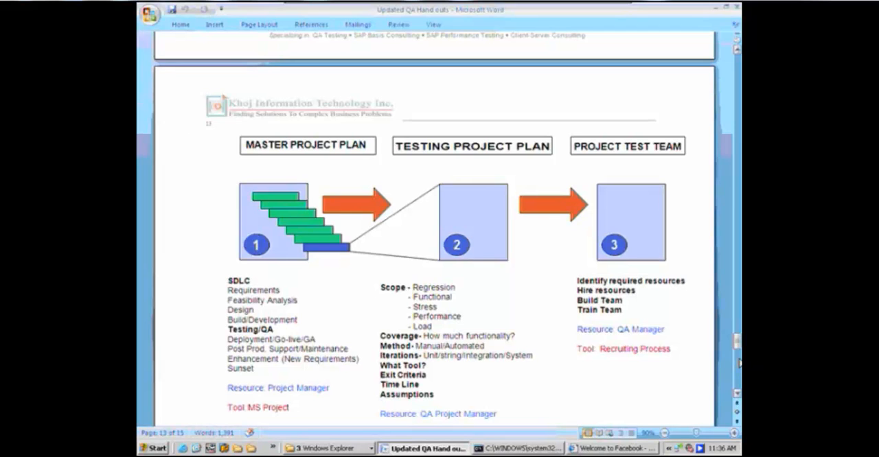
pyautogui.click(184, 144)
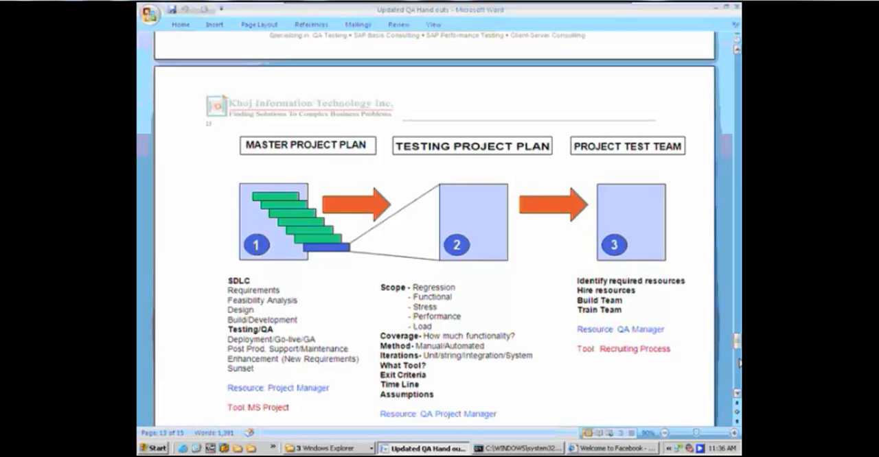
pyautogui.click(184, 144)
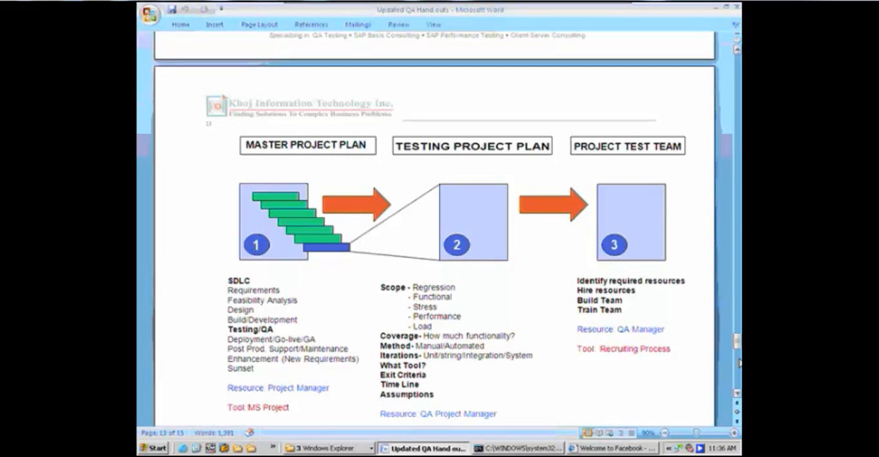
pyautogui.click(184, 144)
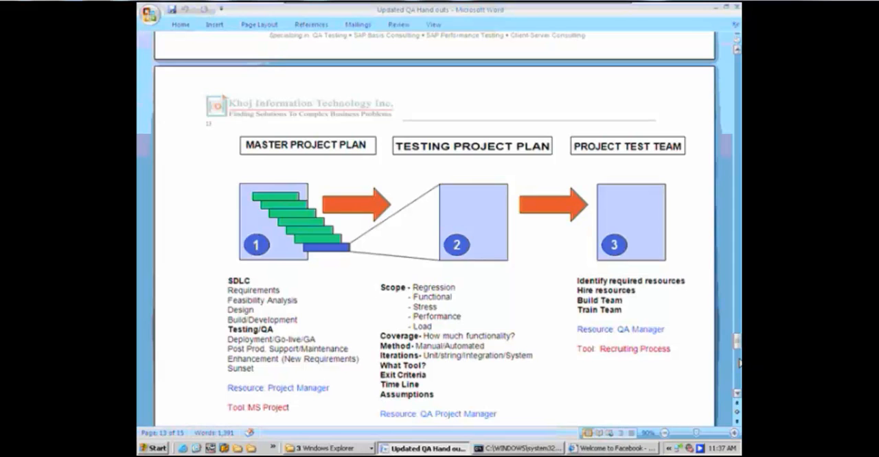
pyautogui.click(183, 143)
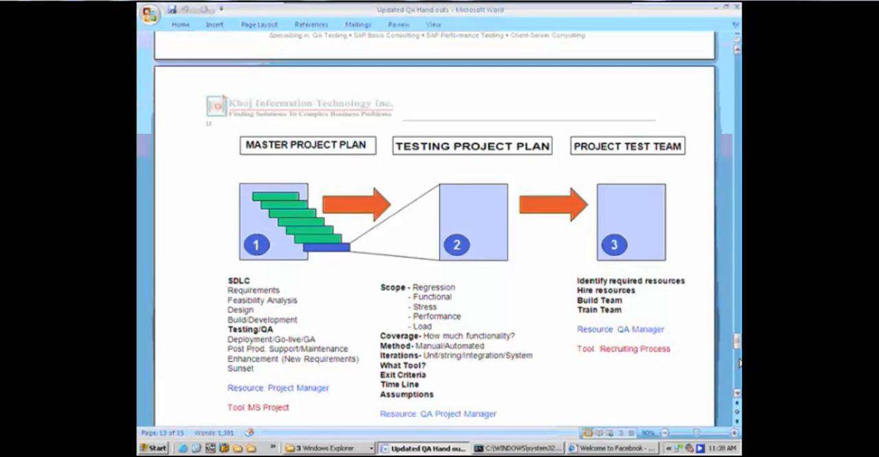
pyautogui.click(183, 144)
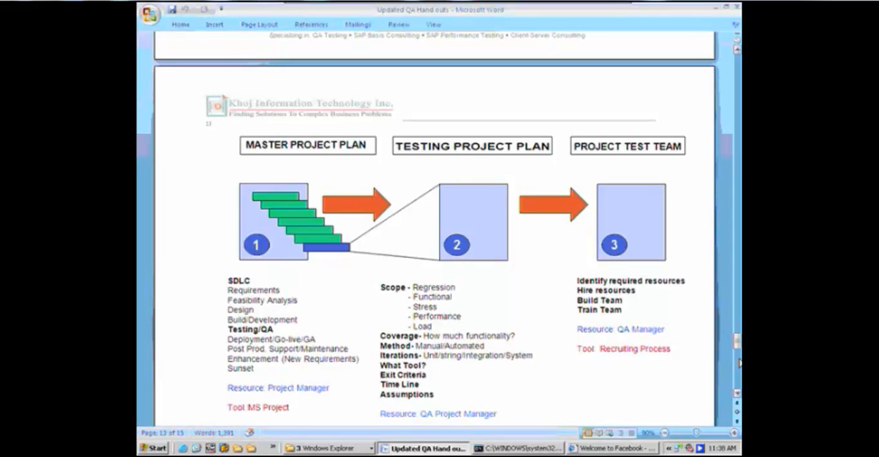
pyautogui.click(183, 144)
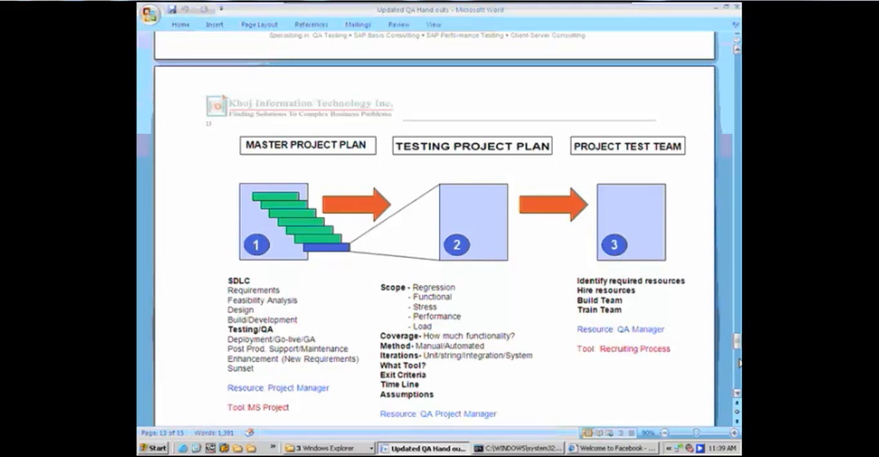
pyautogui.click(184, 144)
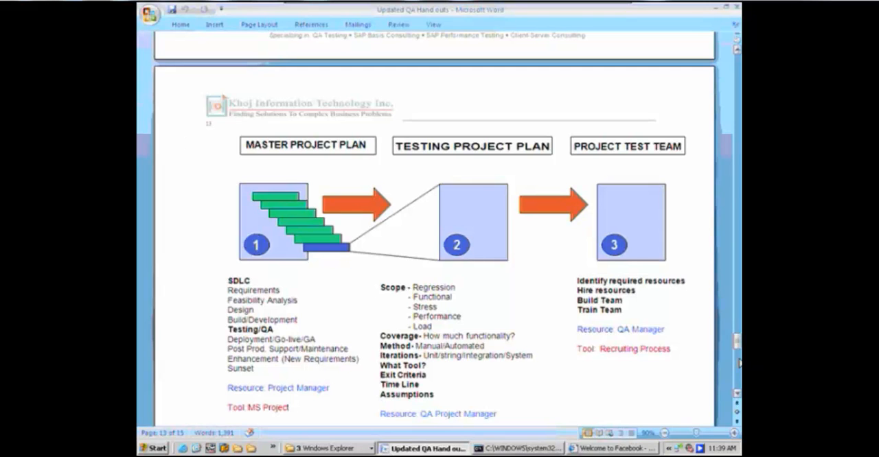
pyautogui.click(183, 143)
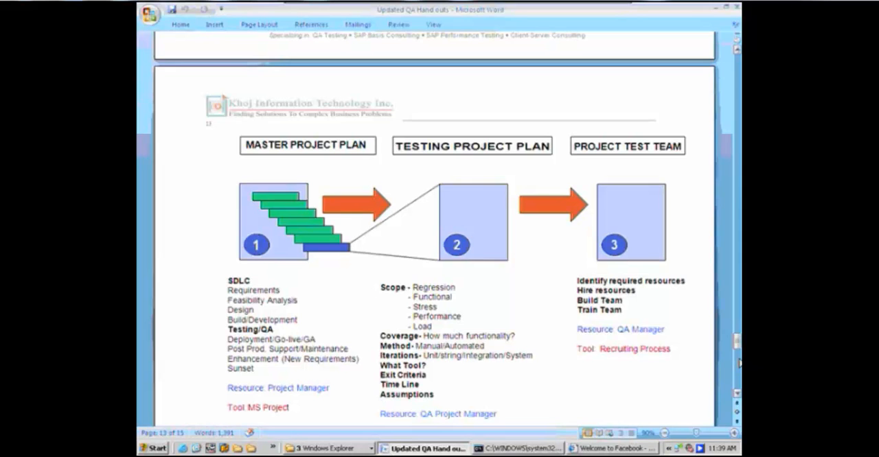
pyautogui.click(184, 143)
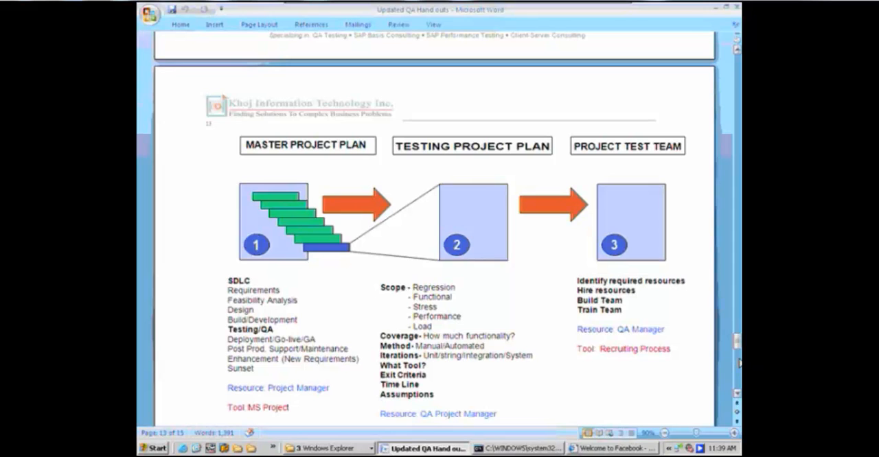
pyautogui.click(183, 143)
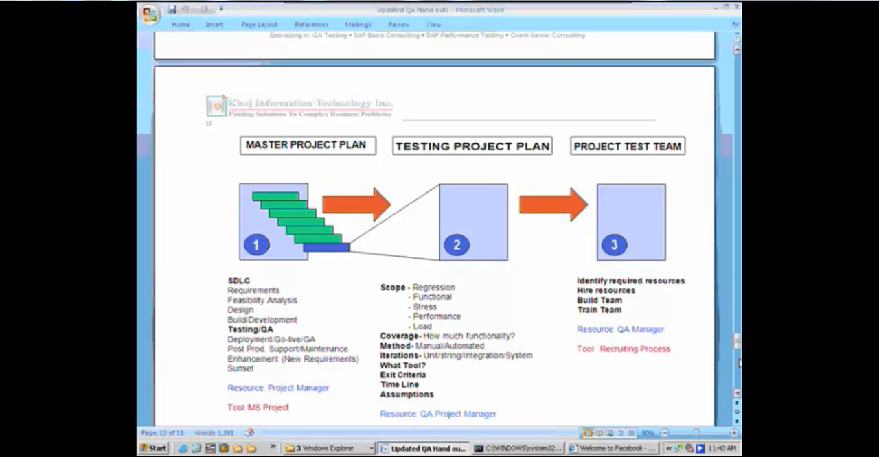
pyautogui.click(183, 143)
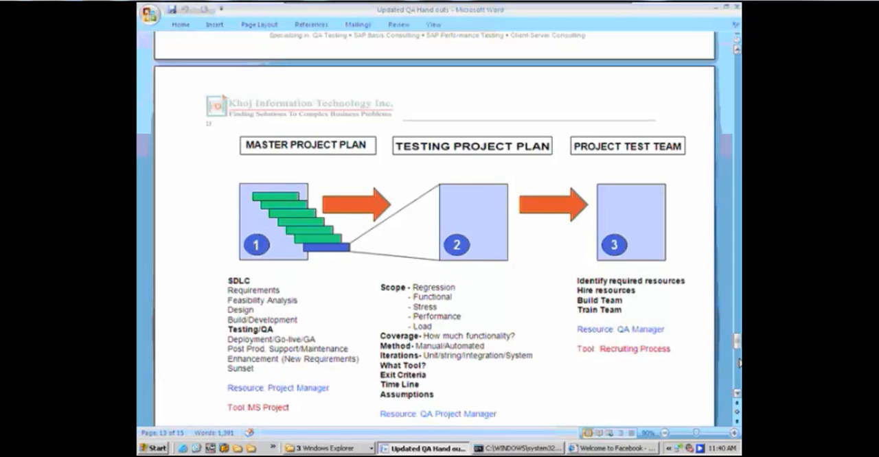
pyautogui.click(183, 143)
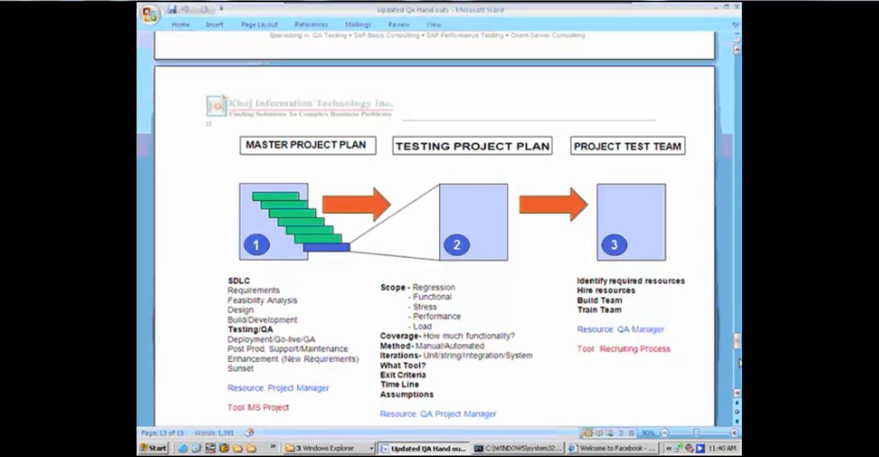
pyautogui.click(183, 144)
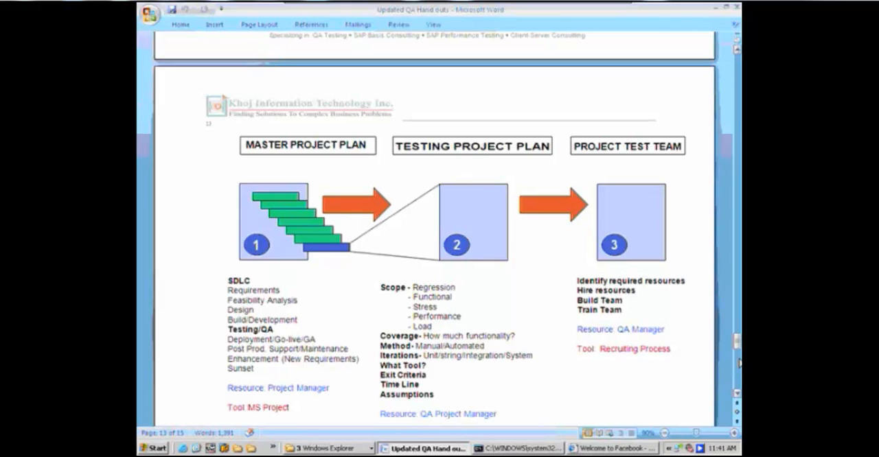
pyautogui.click(183, 144)
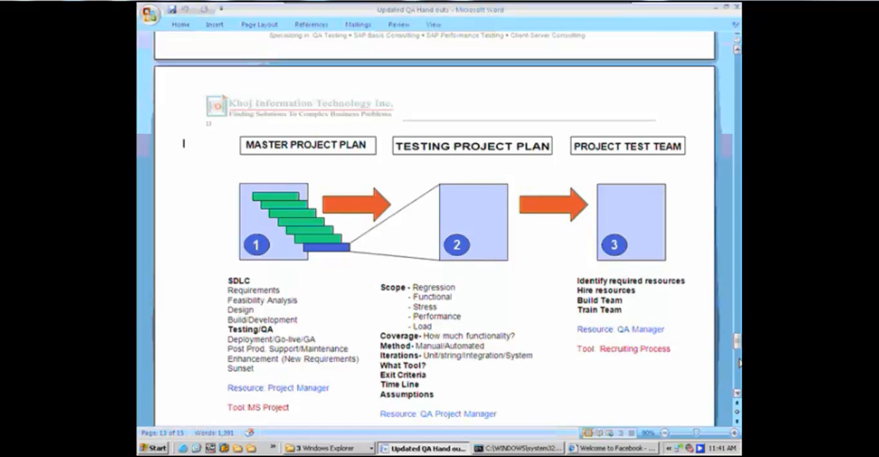